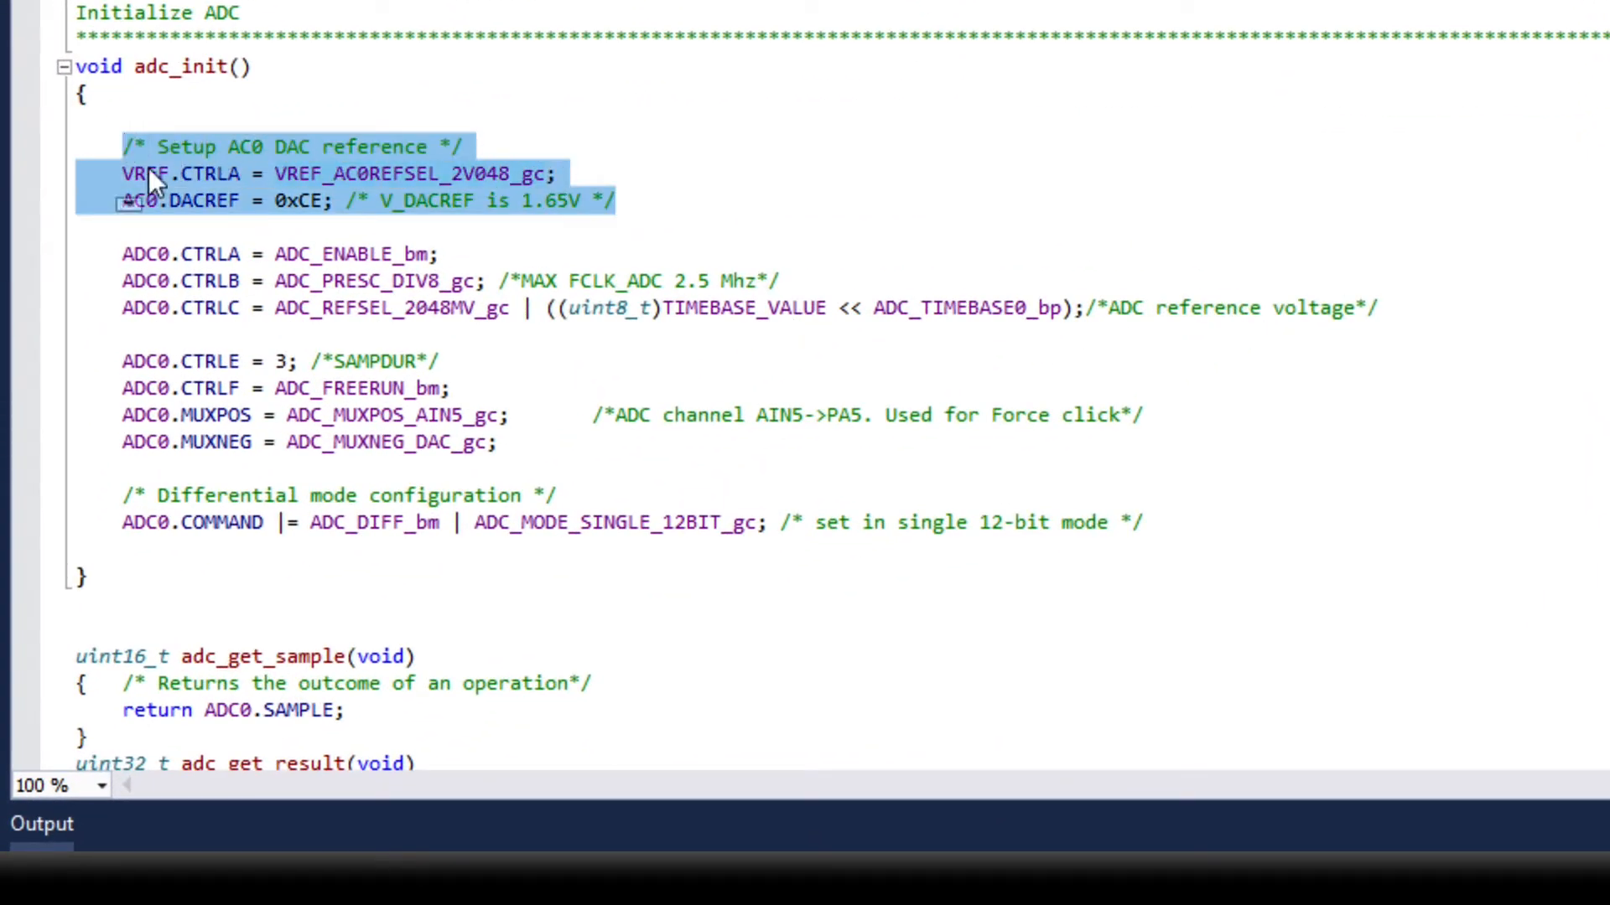
# Review the 2.048 V reference, AIN5 positive input and differential voltage formula in the source.
pyautogui.doubleClick(401, 174)
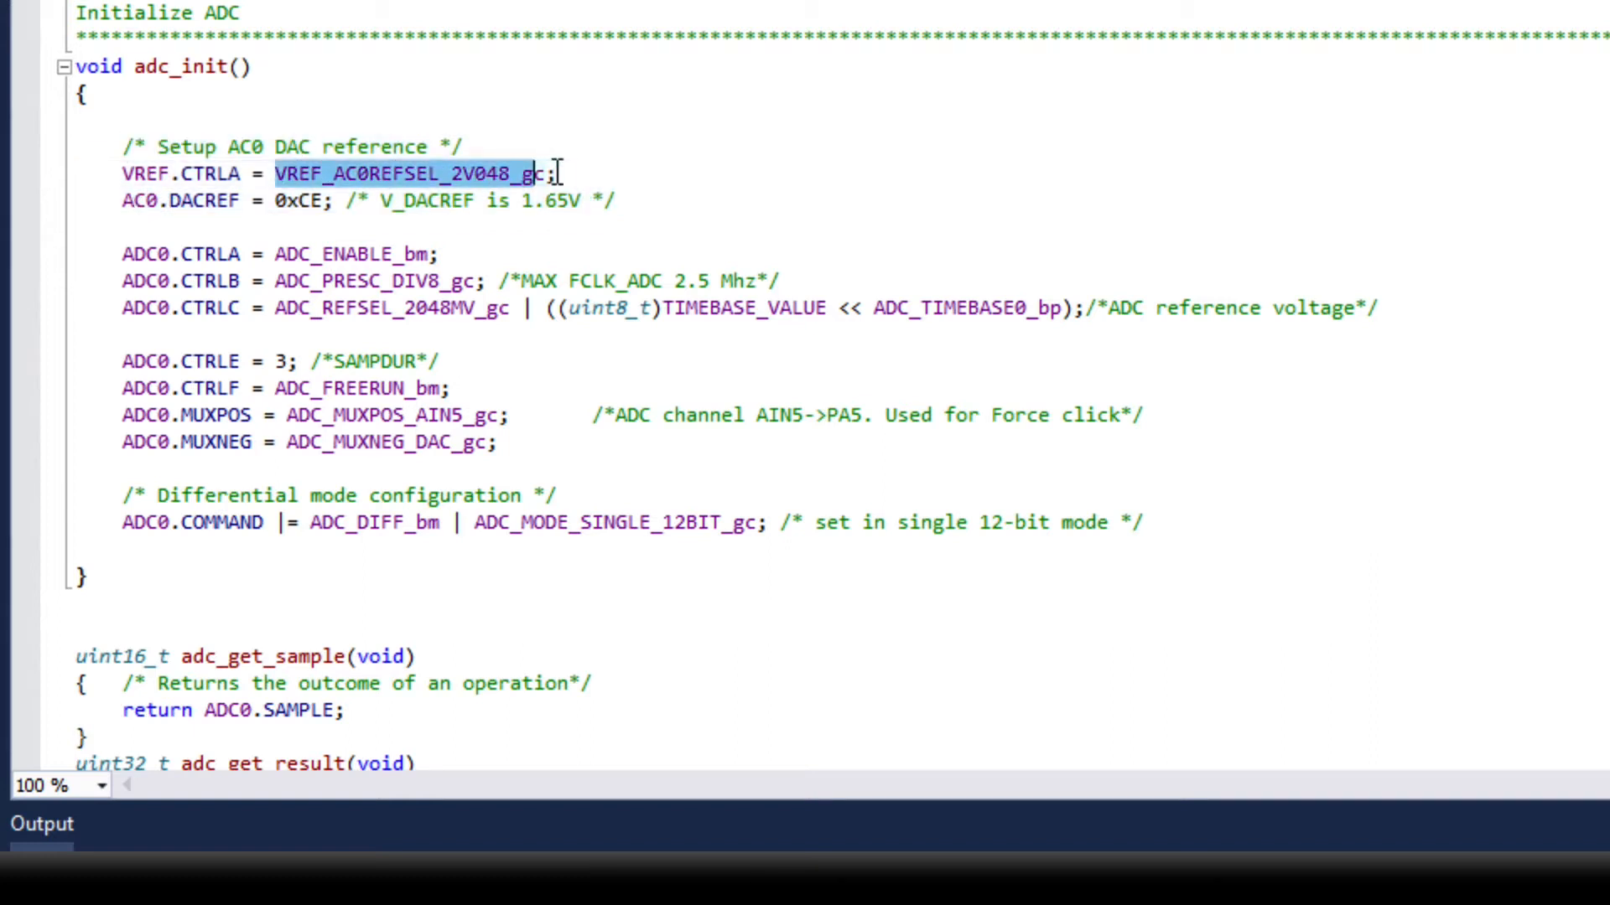
pyautogui.click(303, 201)
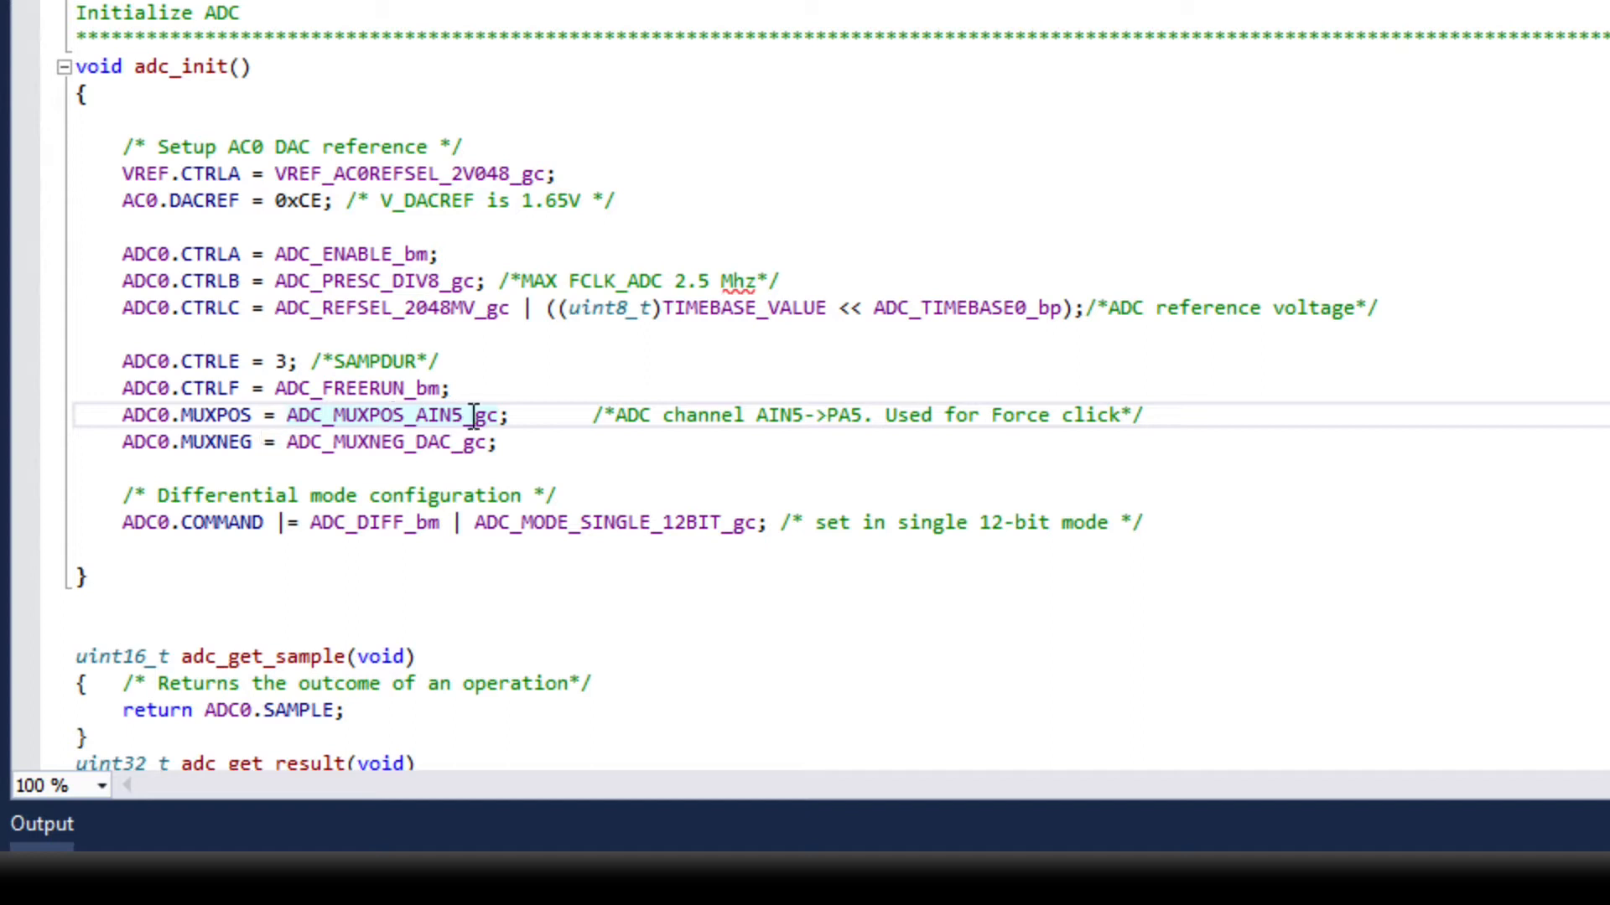
pyautogui.doubleClick(375, 522)
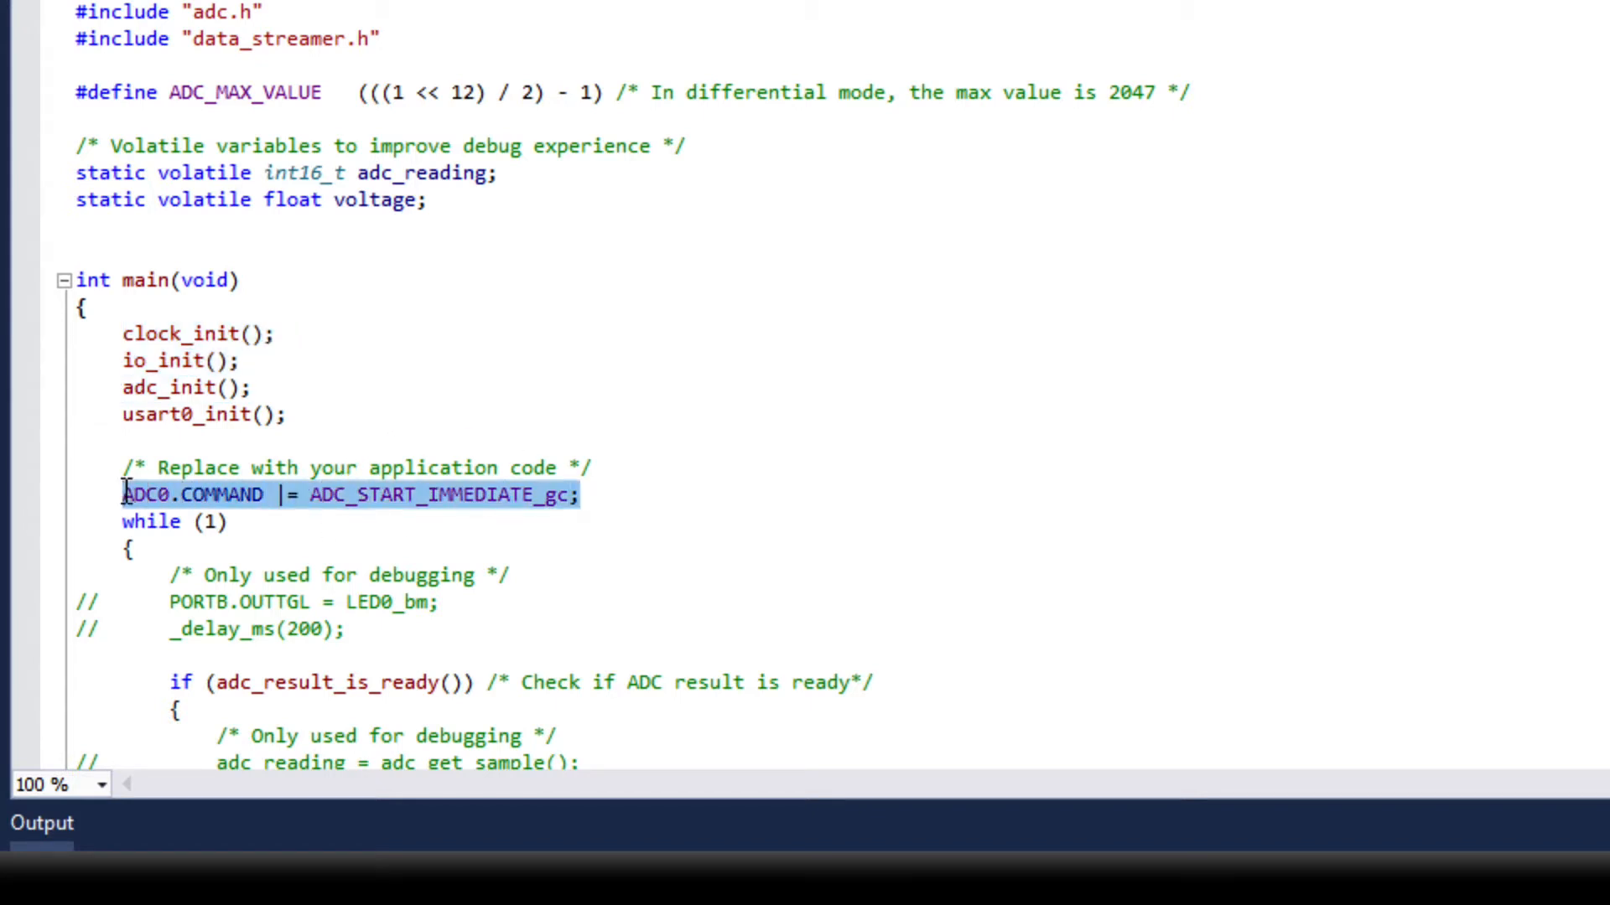
pyautogui.click(301, 413)
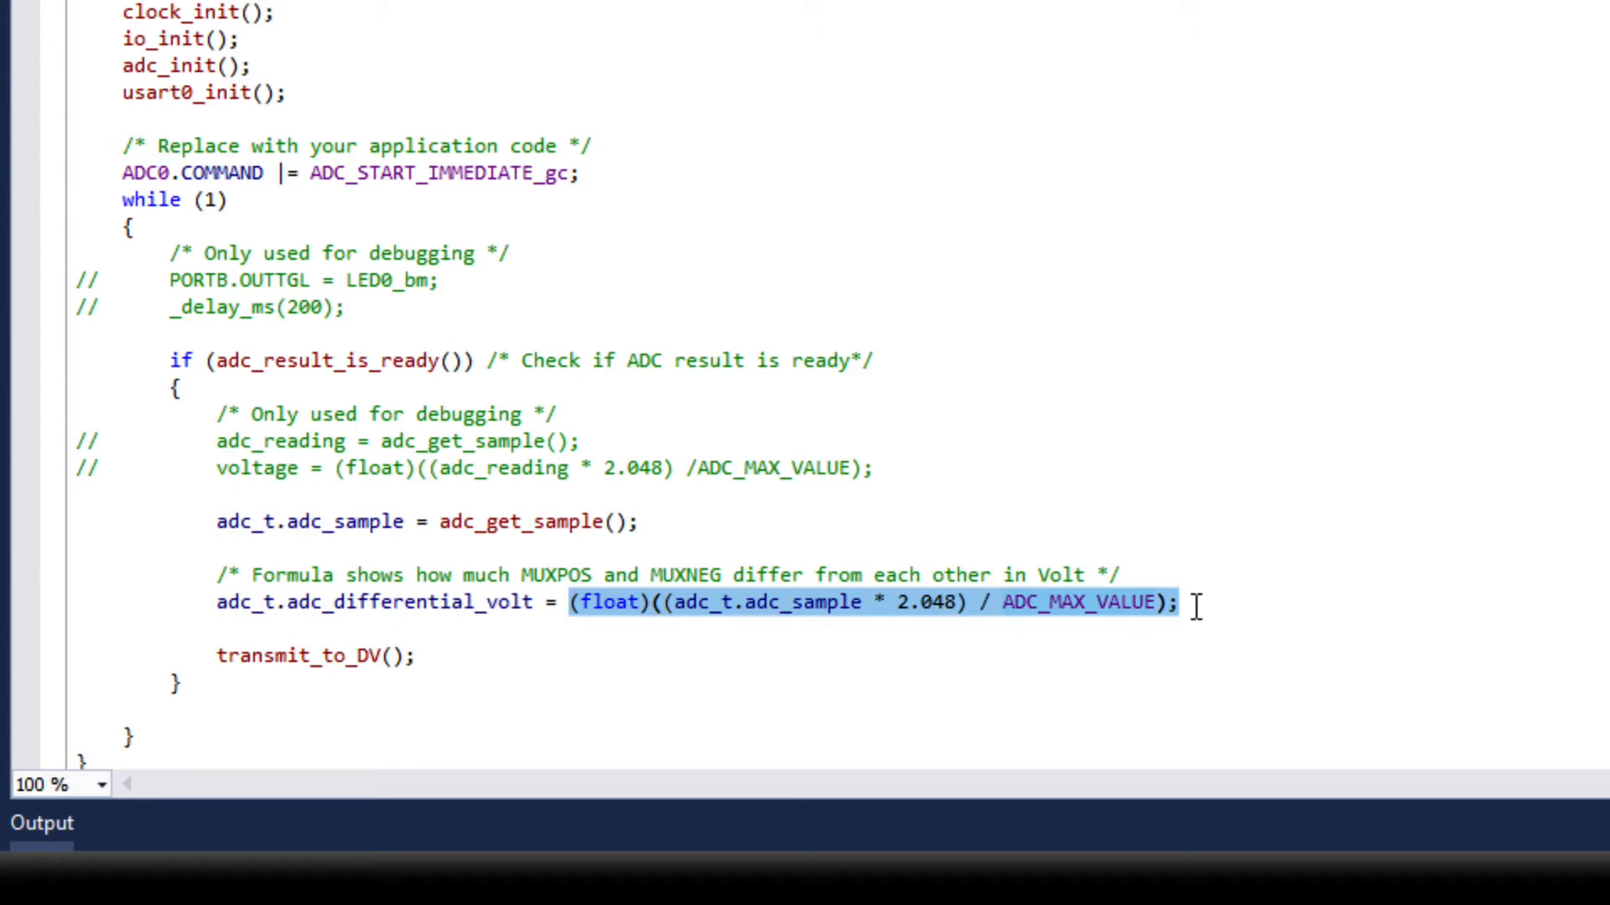
pyautogui.click(1190, 602)
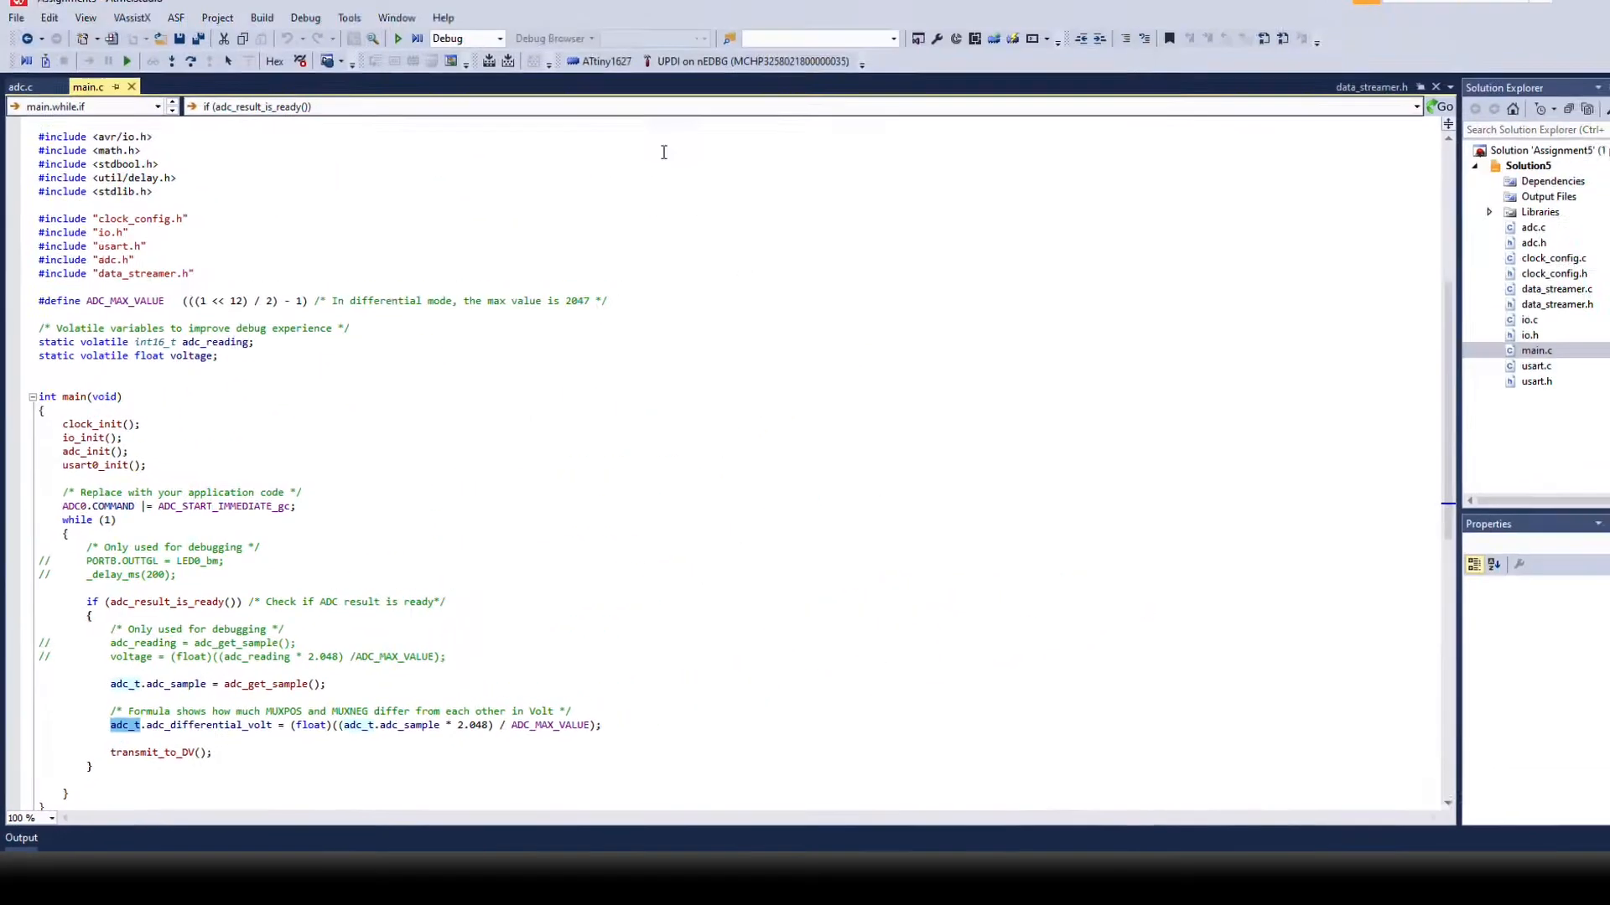
# Build and flash the firmware via Start Without Debugging.
pyautogui.click(305, 18)
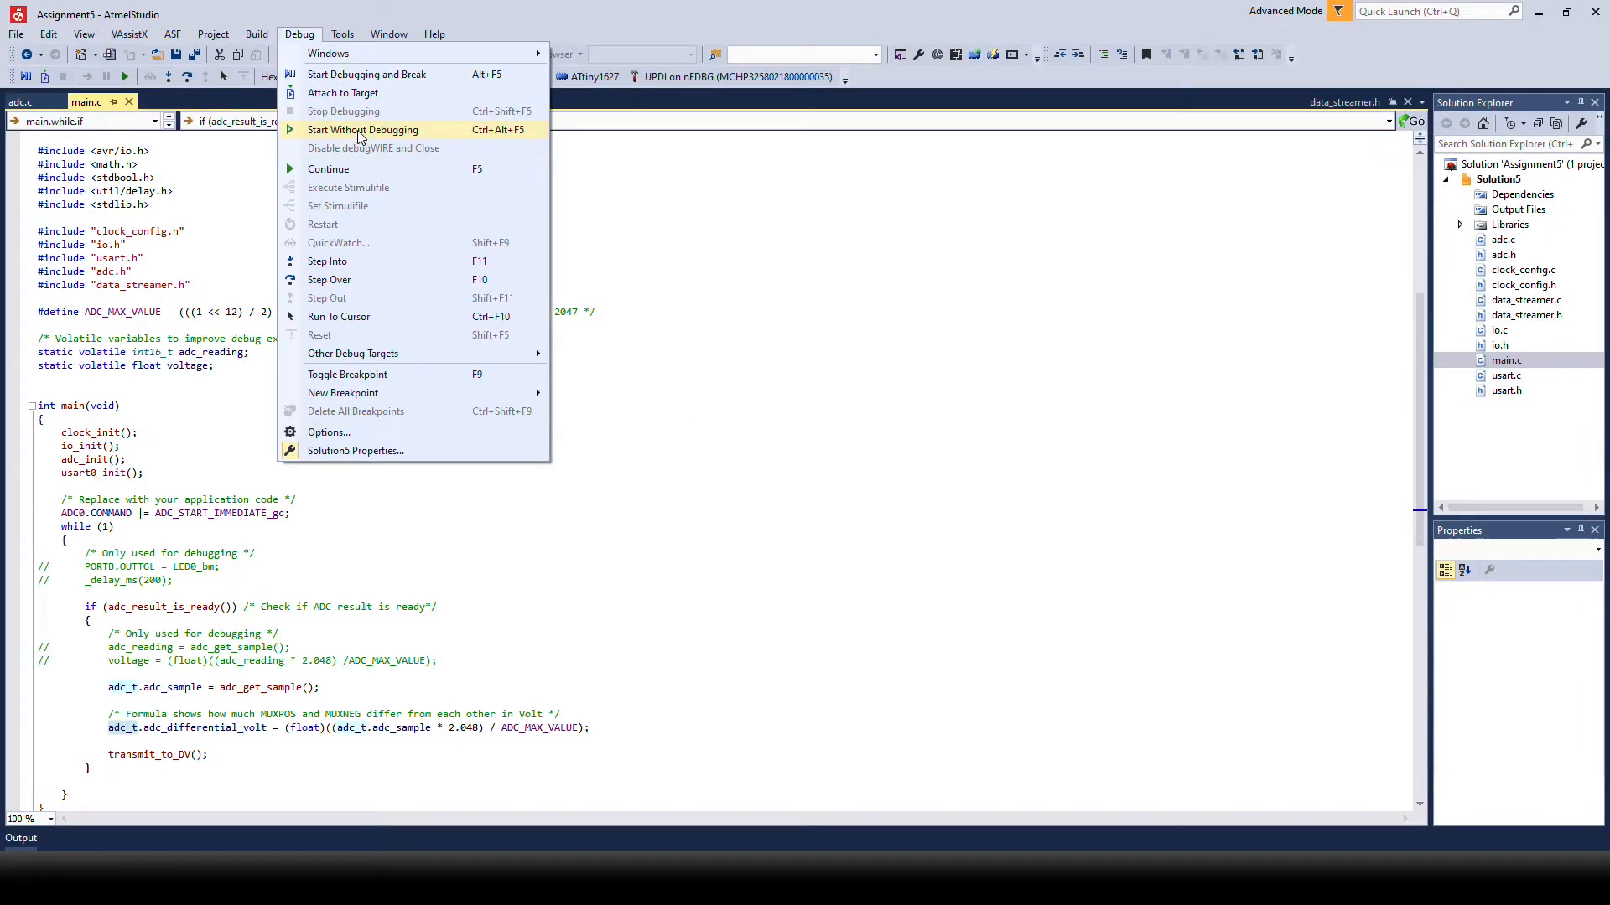
pyautogui.click(361, 129)
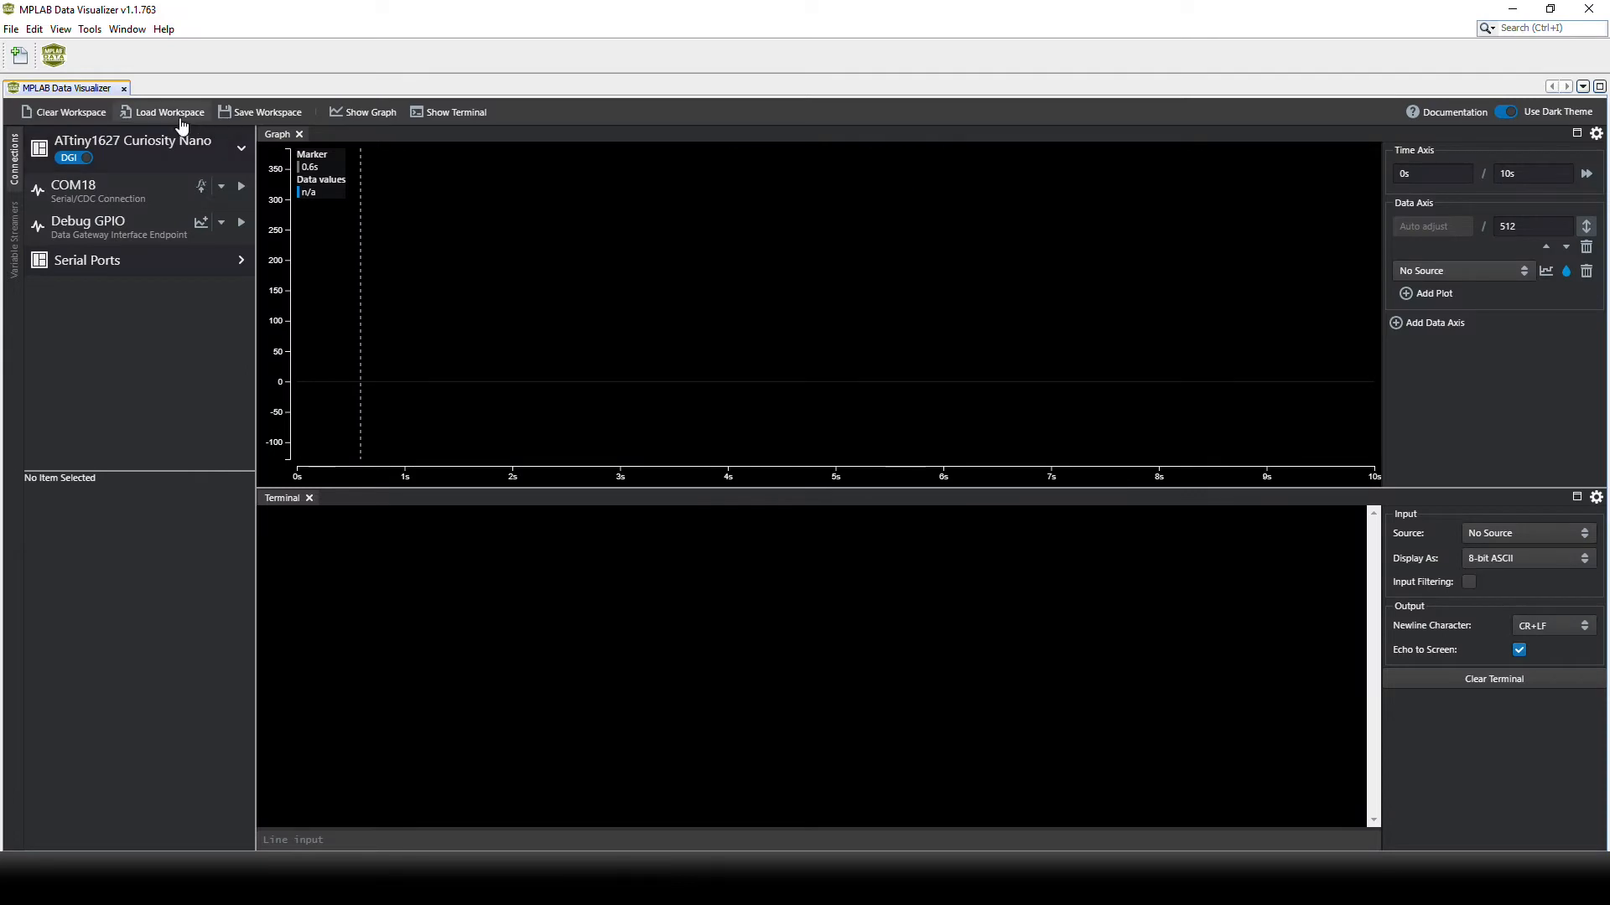
# Load the saved Assignment5.json workspace.
pyautogui.click(169, 112)
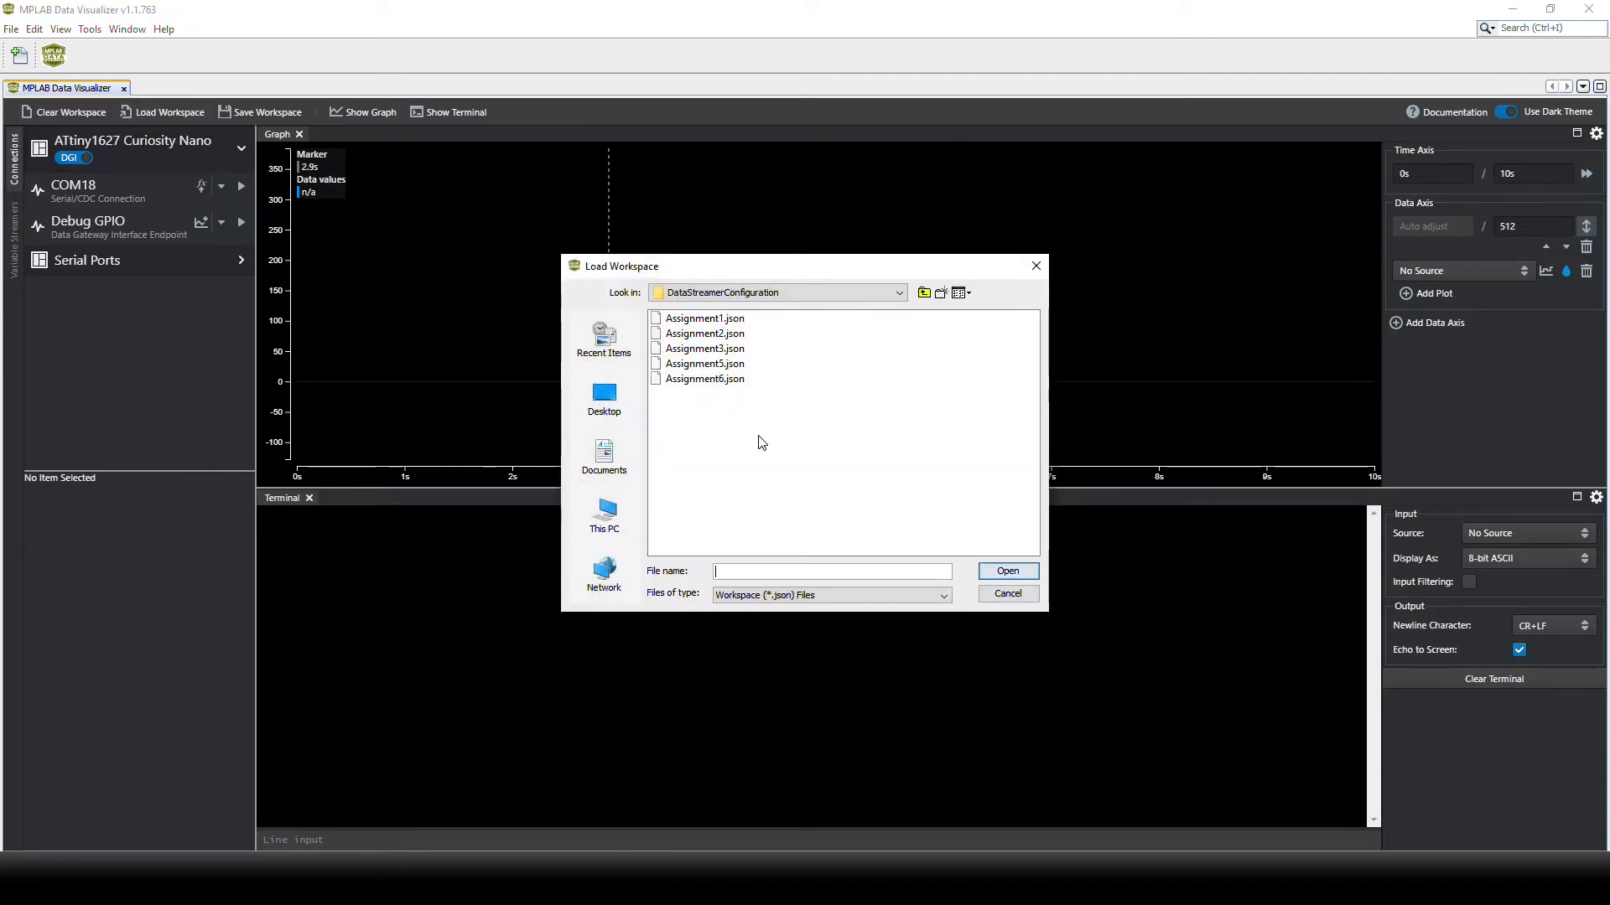
pyautogui.click(705, 363)
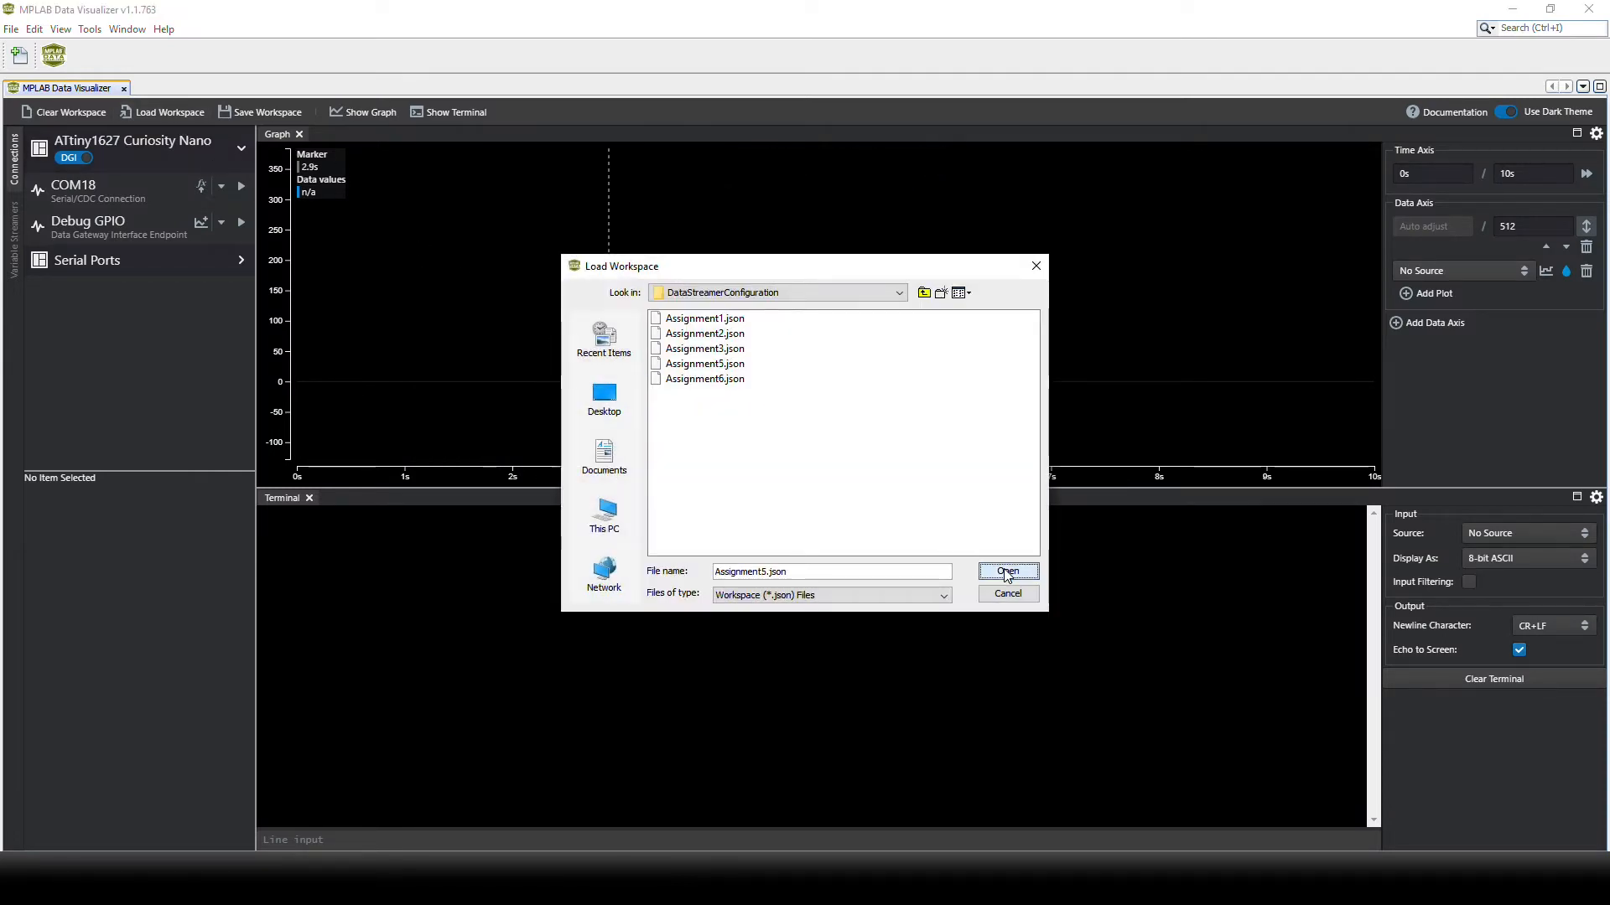
pyautogui.click(1006, 572)
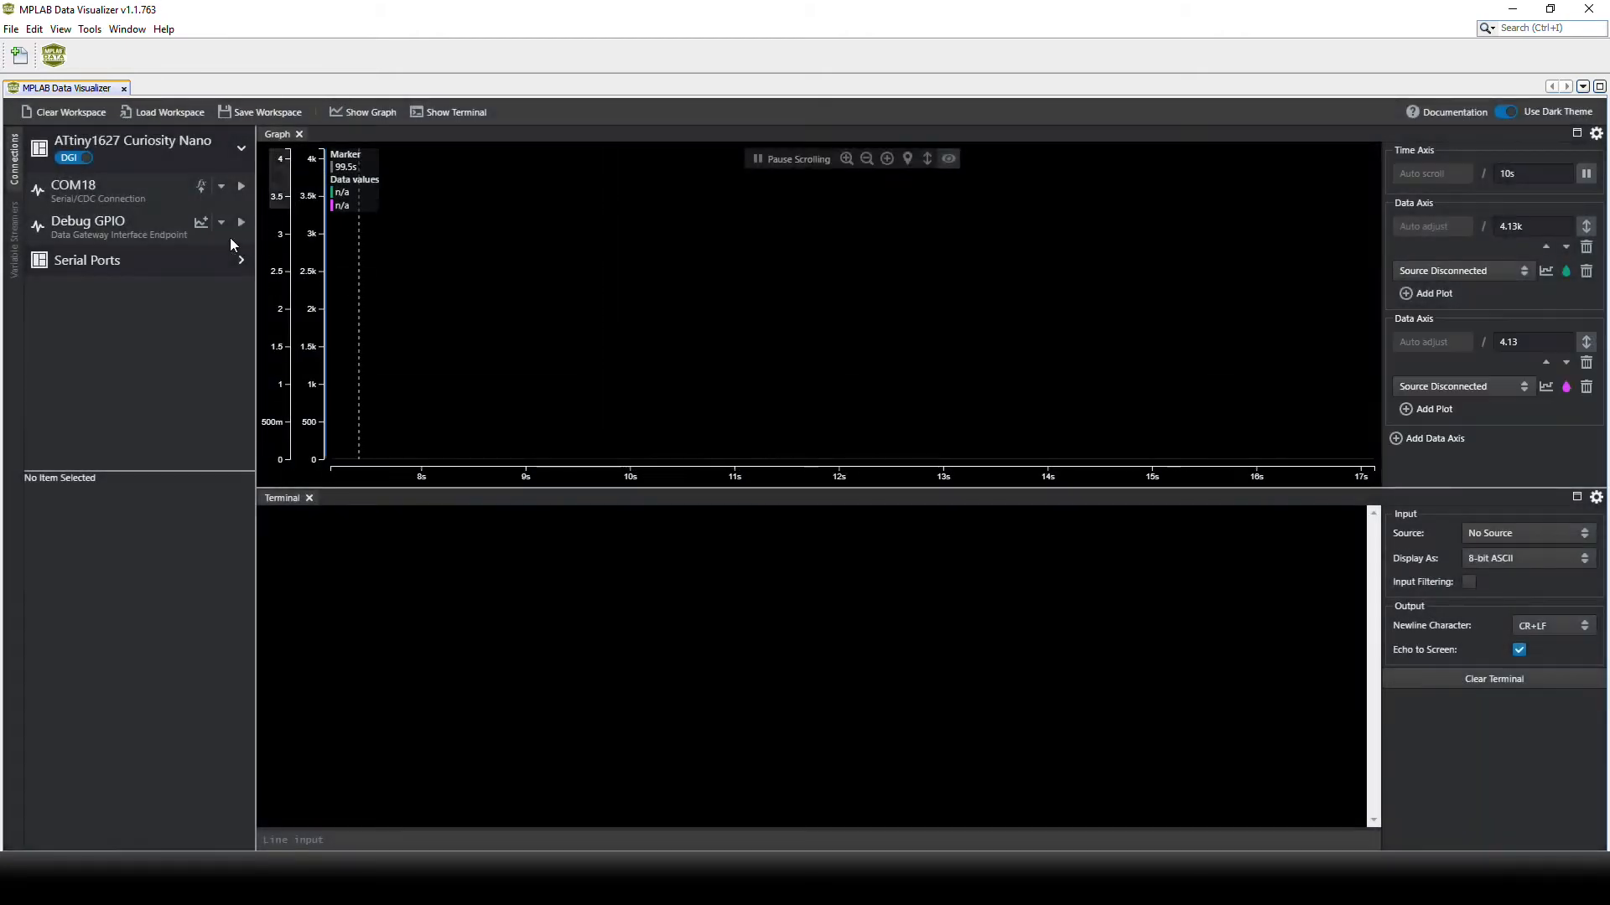
# Set COM18 to 115200 baud and start streaming from it.
pyautogui.click(98, 191)
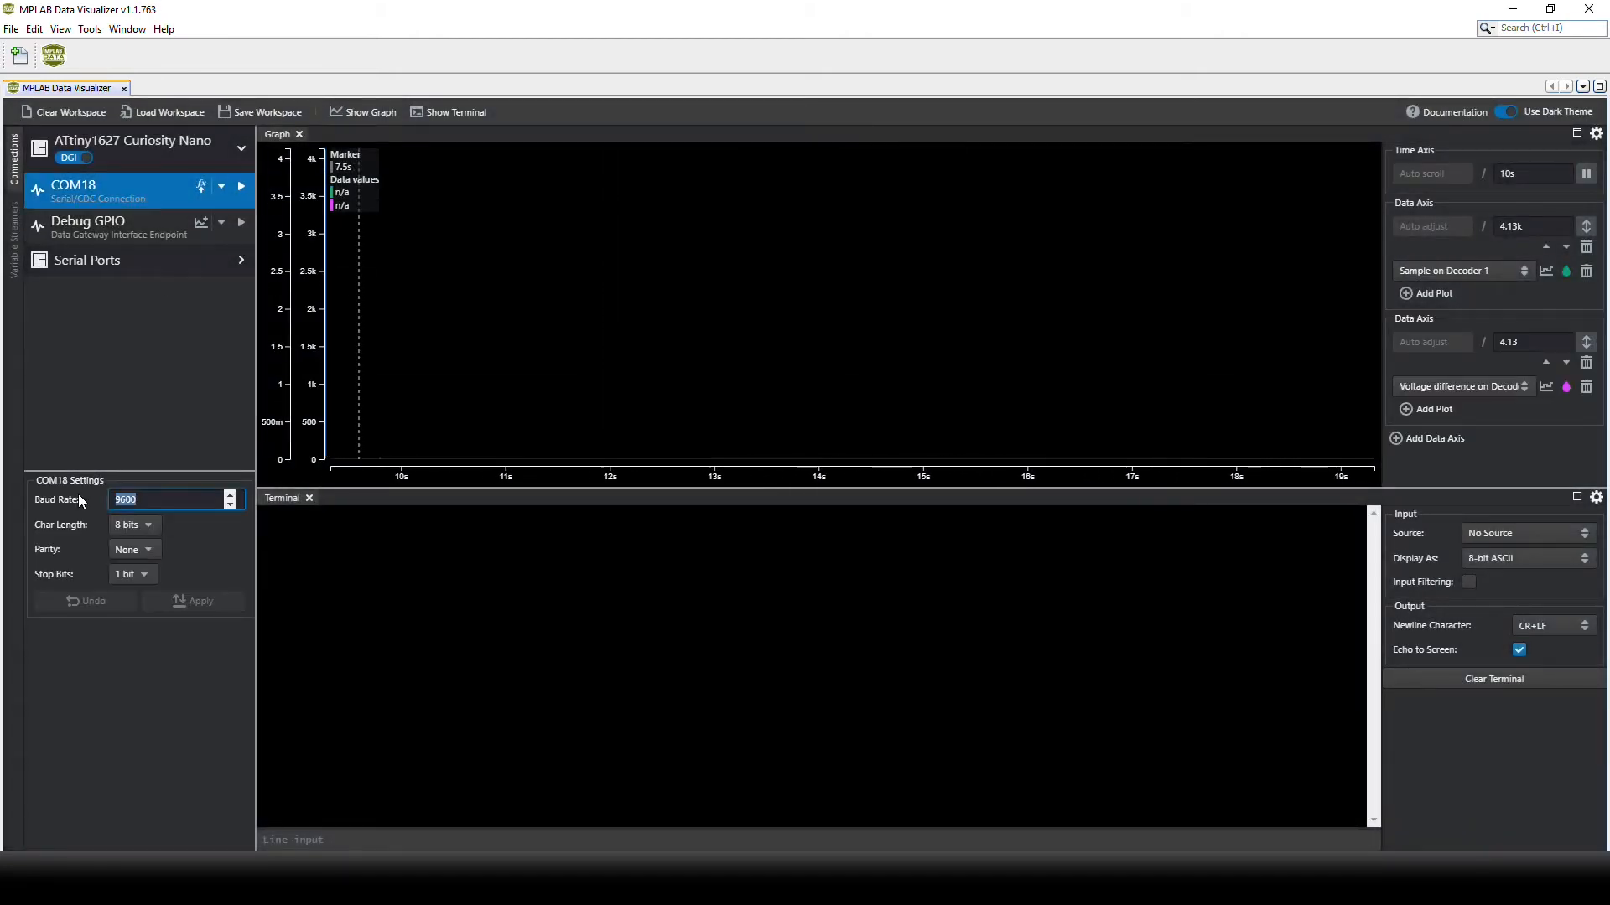
pyautogui.write('115200')
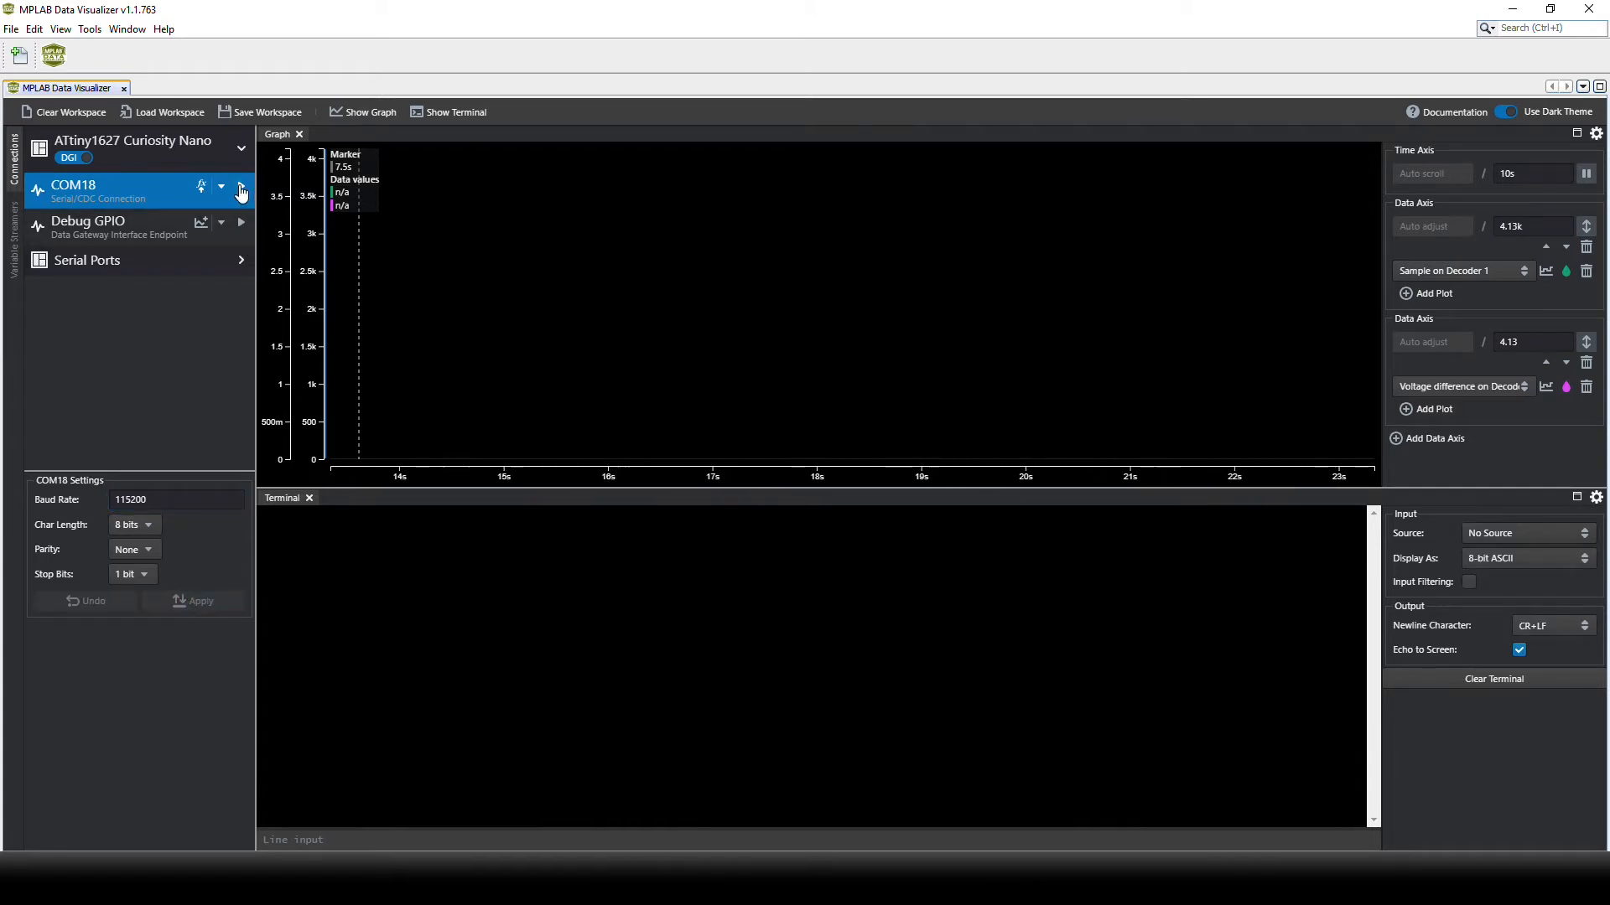
pyautogui.click(241, 187)
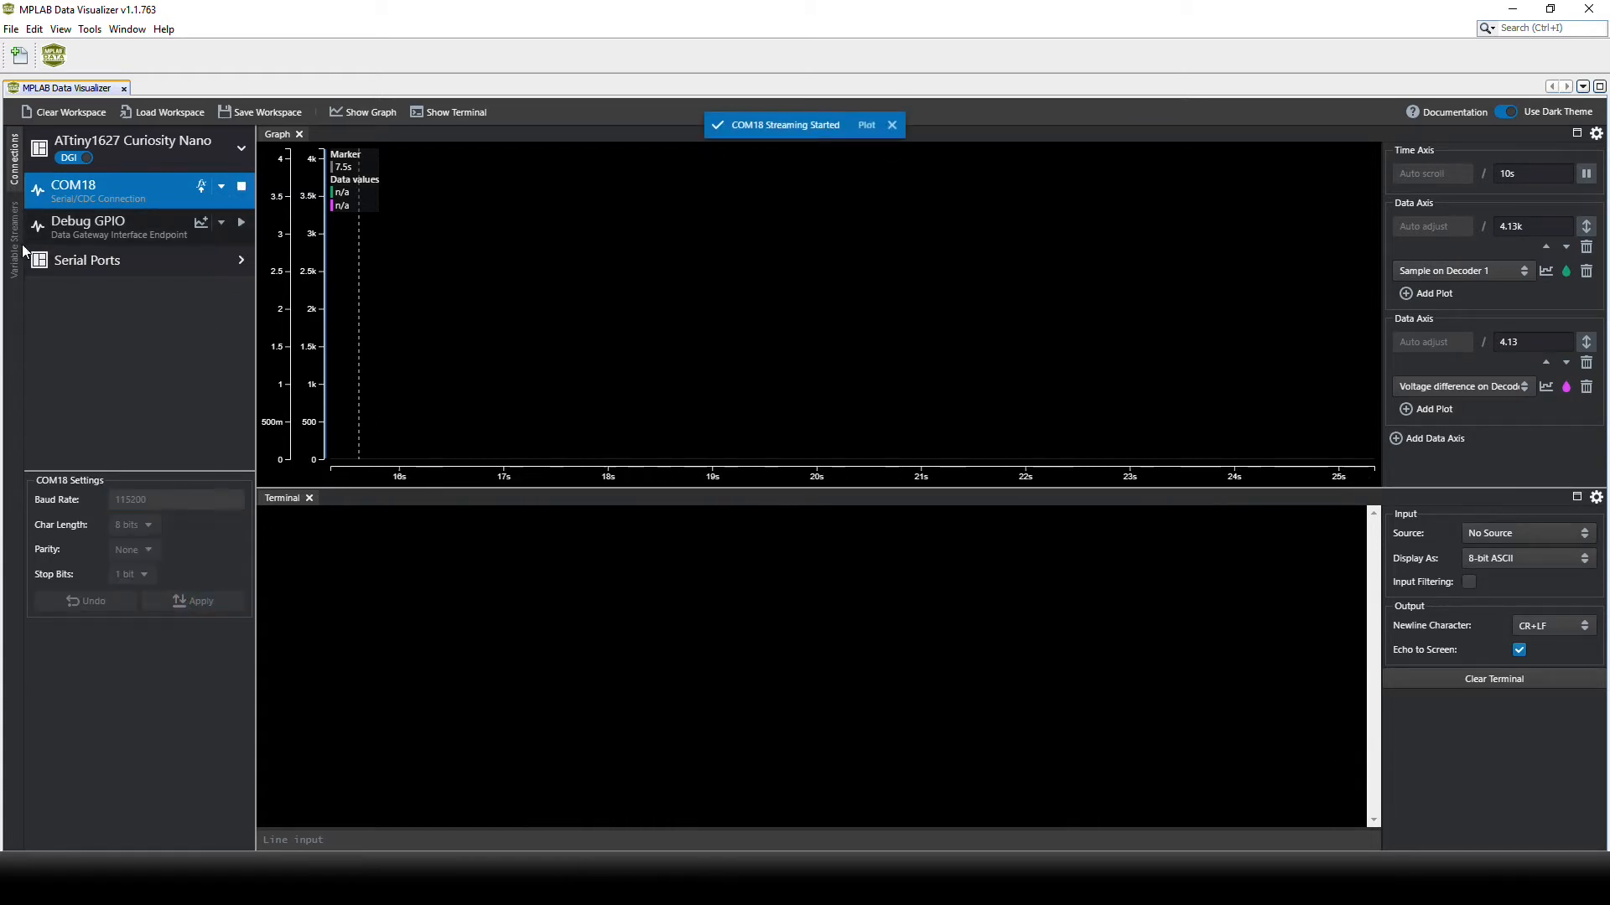
pyautogui.click(12, 236)
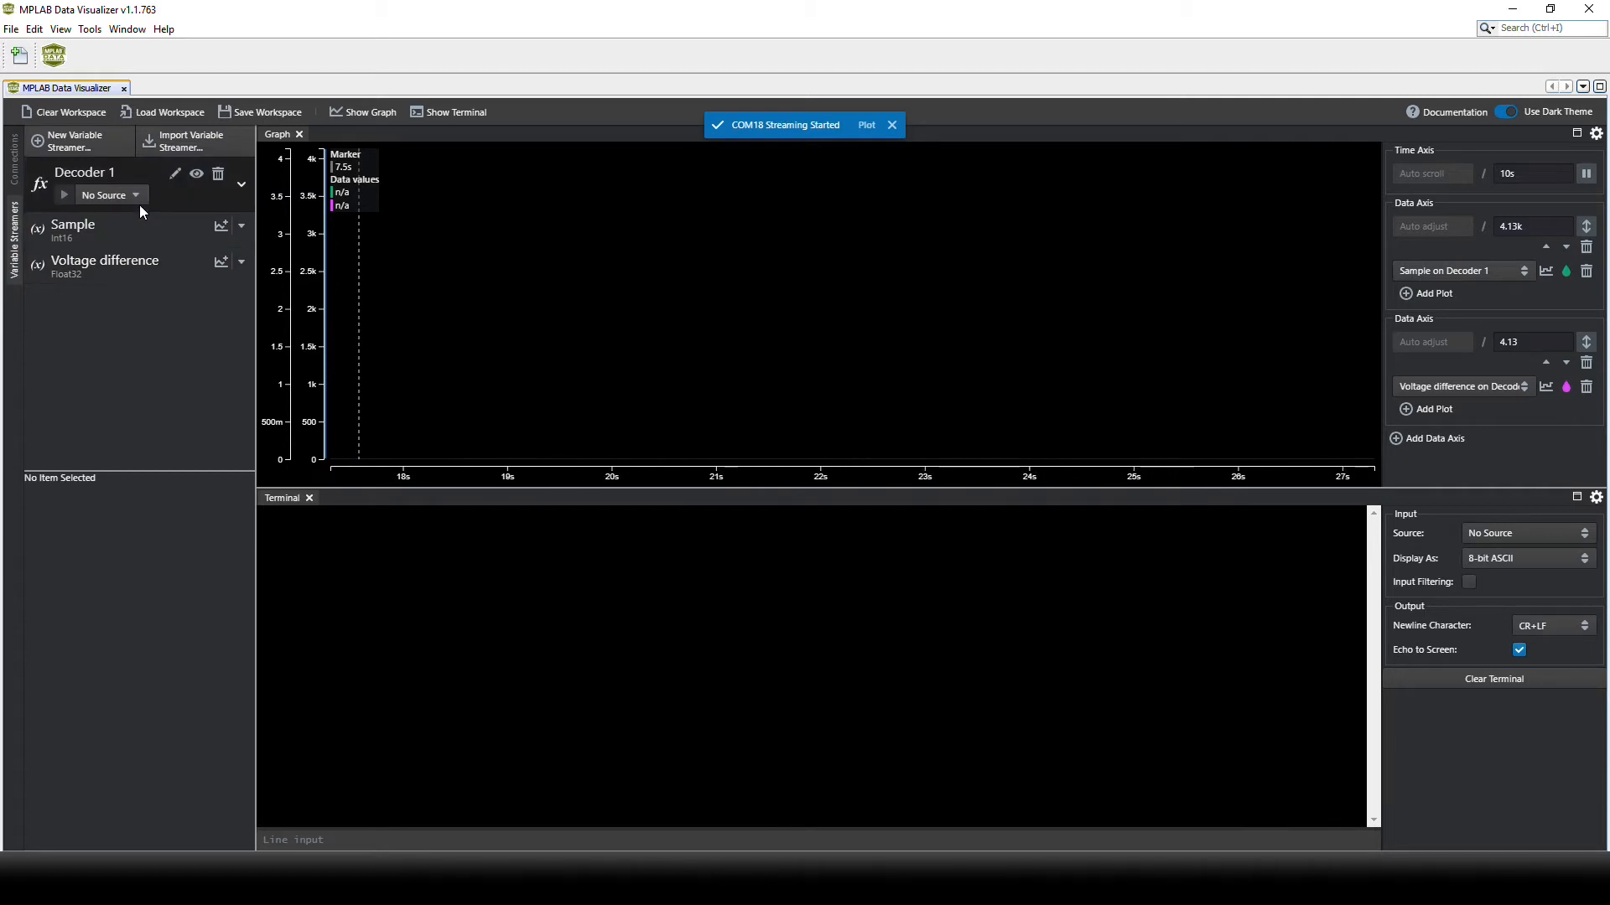
pyautogui.click(111, 196)
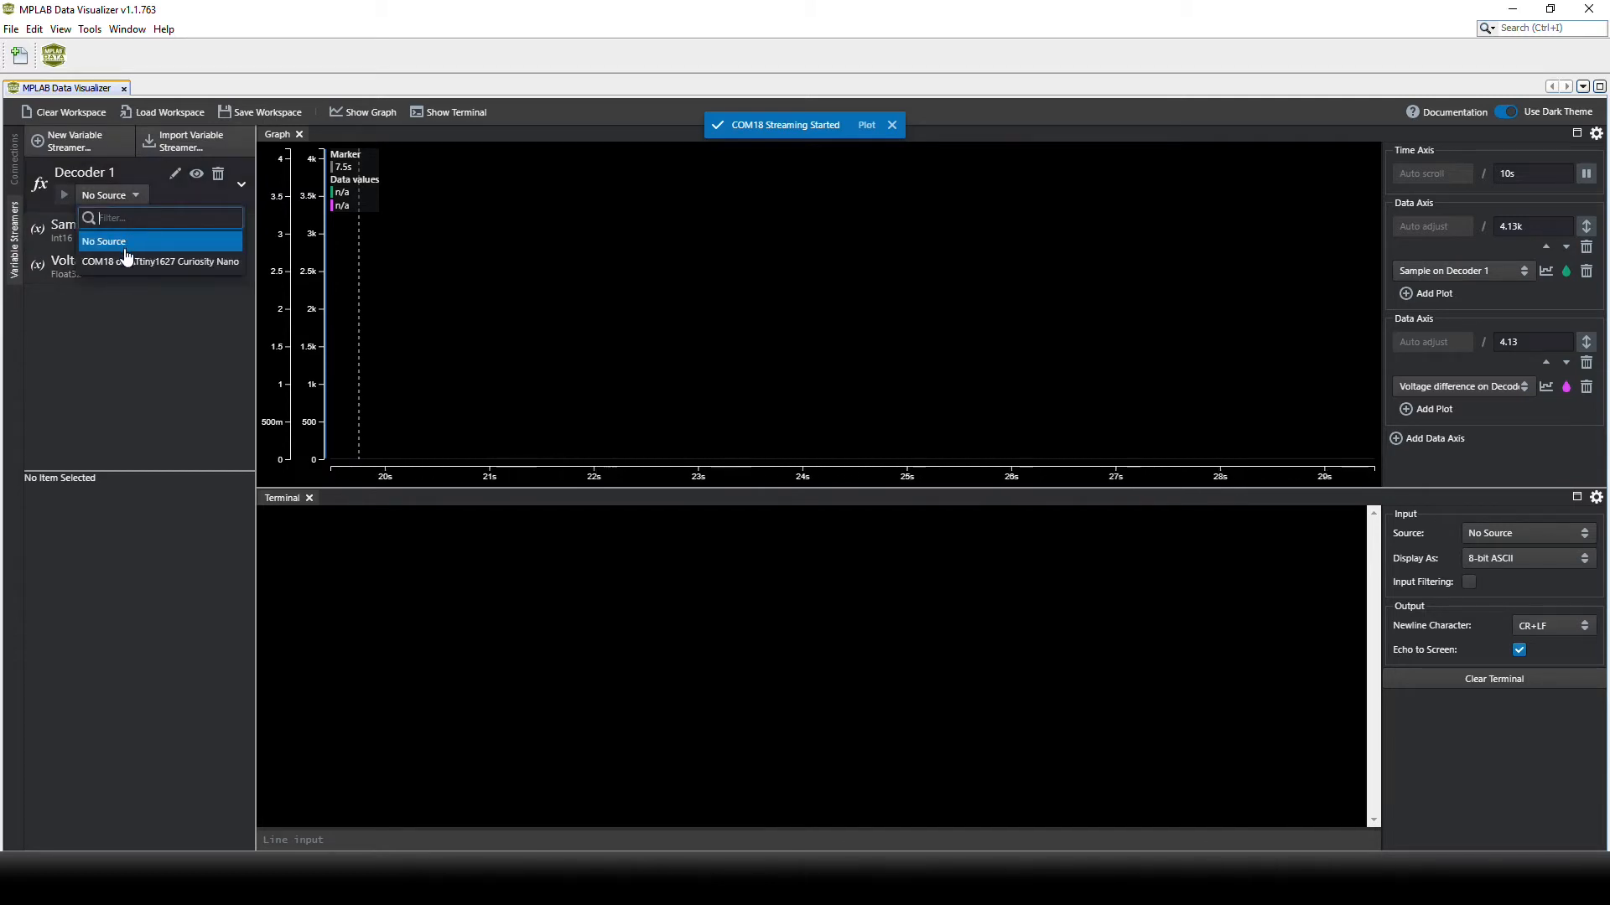
# Assign the COM18 Curiosity Nano connection as Decoder 1's source, then return to adc.c.
pyautogui.click(161, 261)
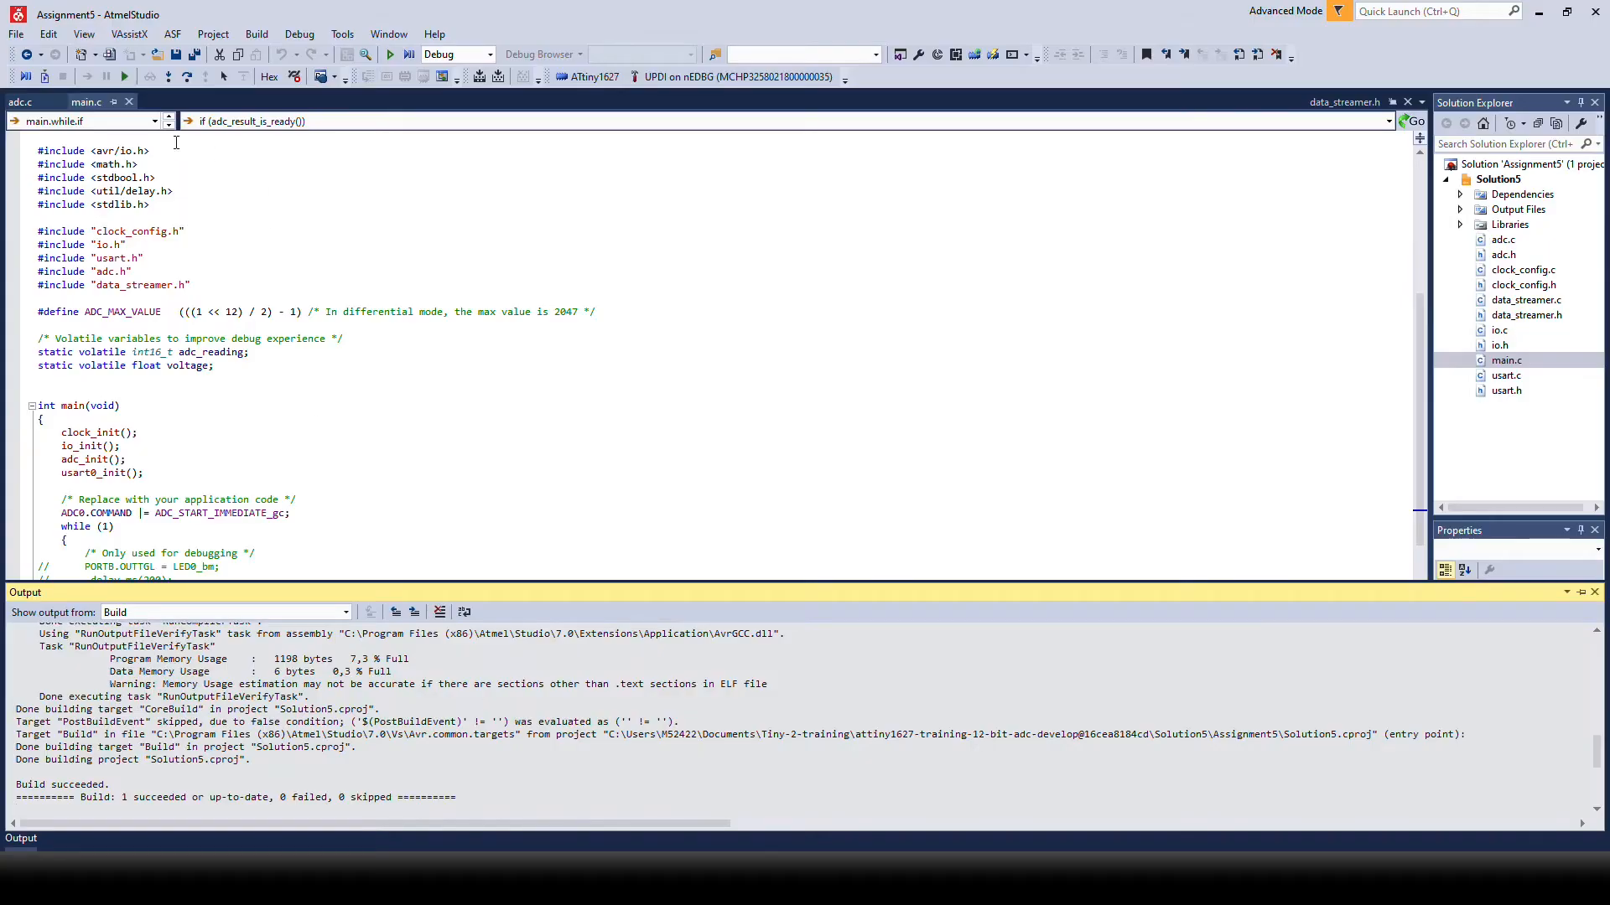
pyautogui.click(19, 101)
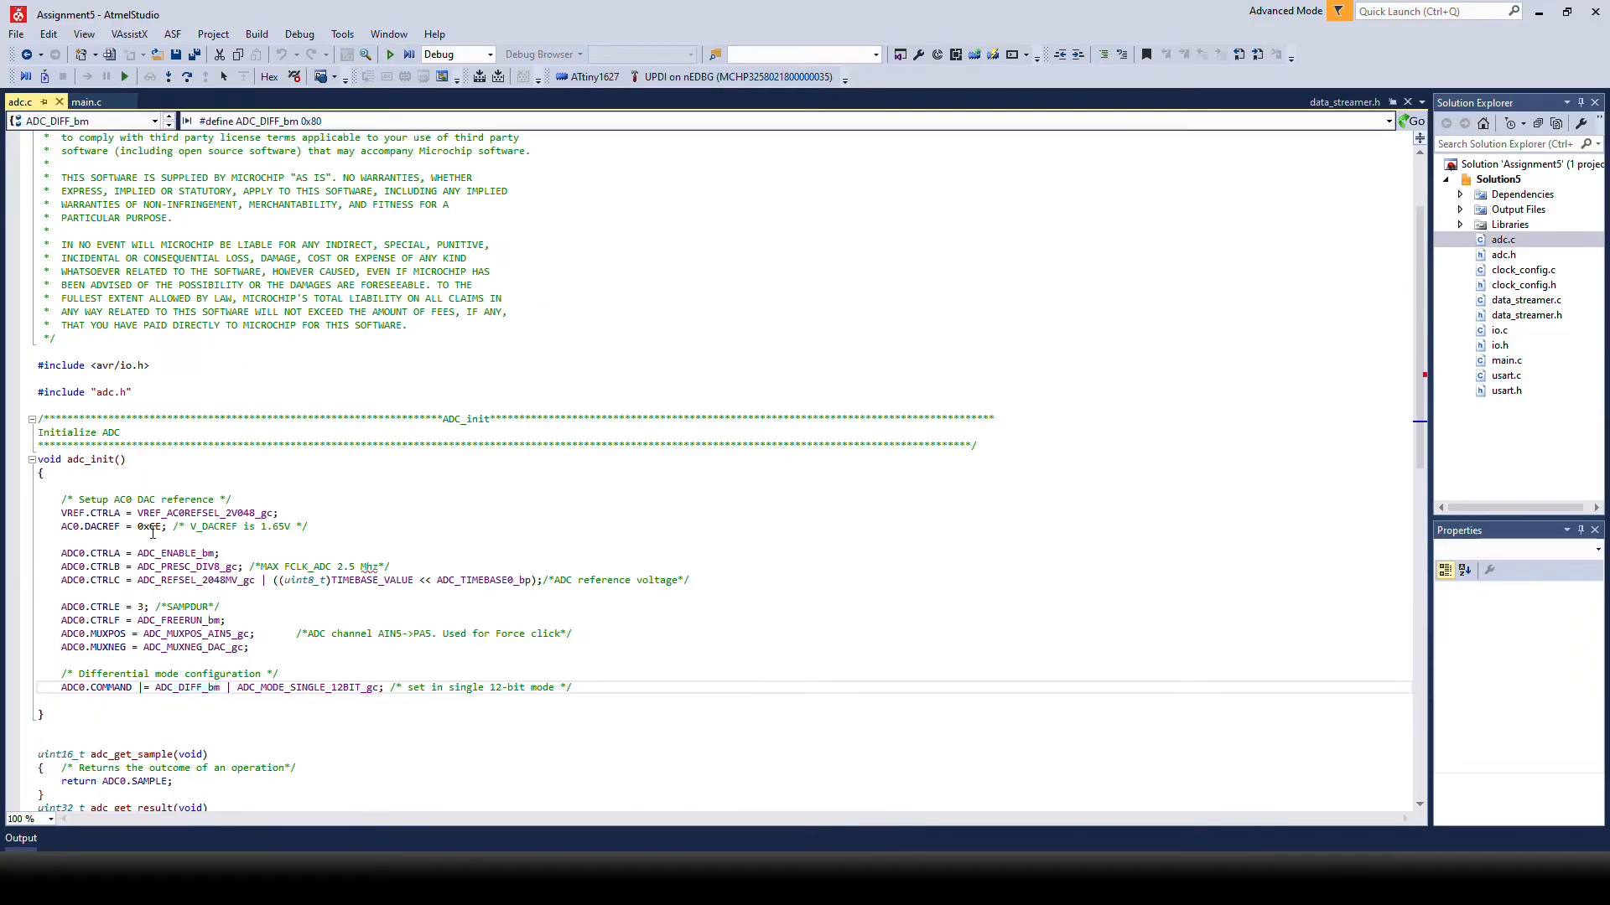